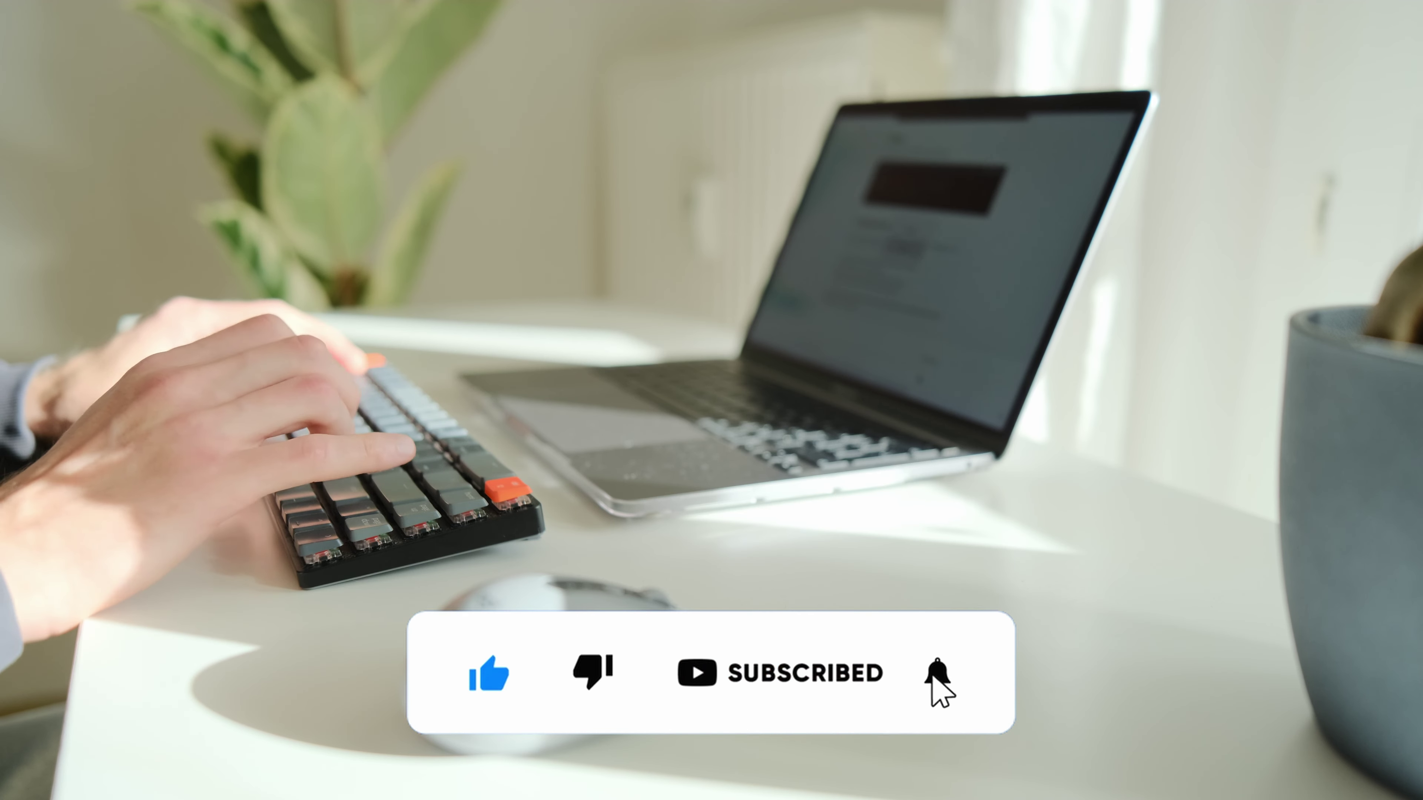
left_click(937, 674)
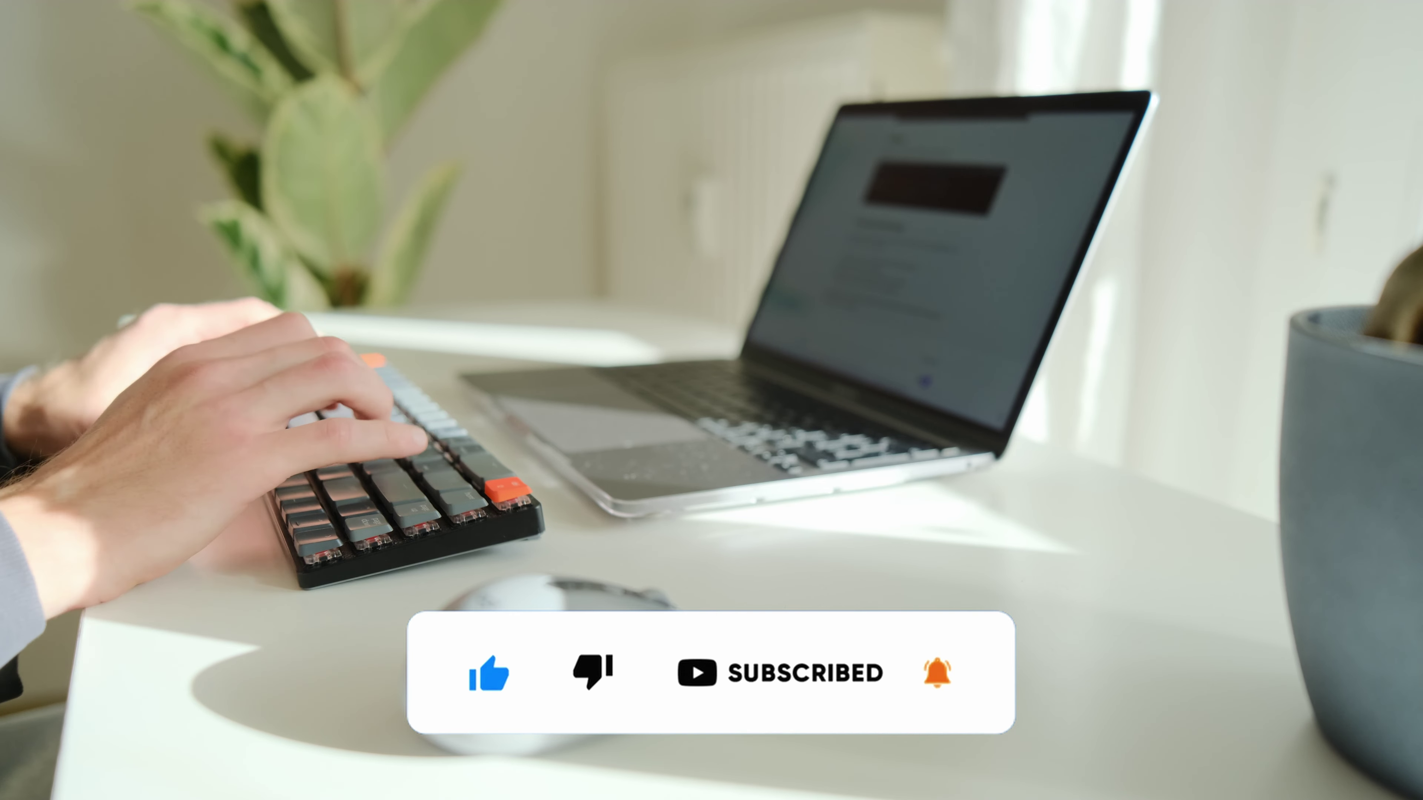